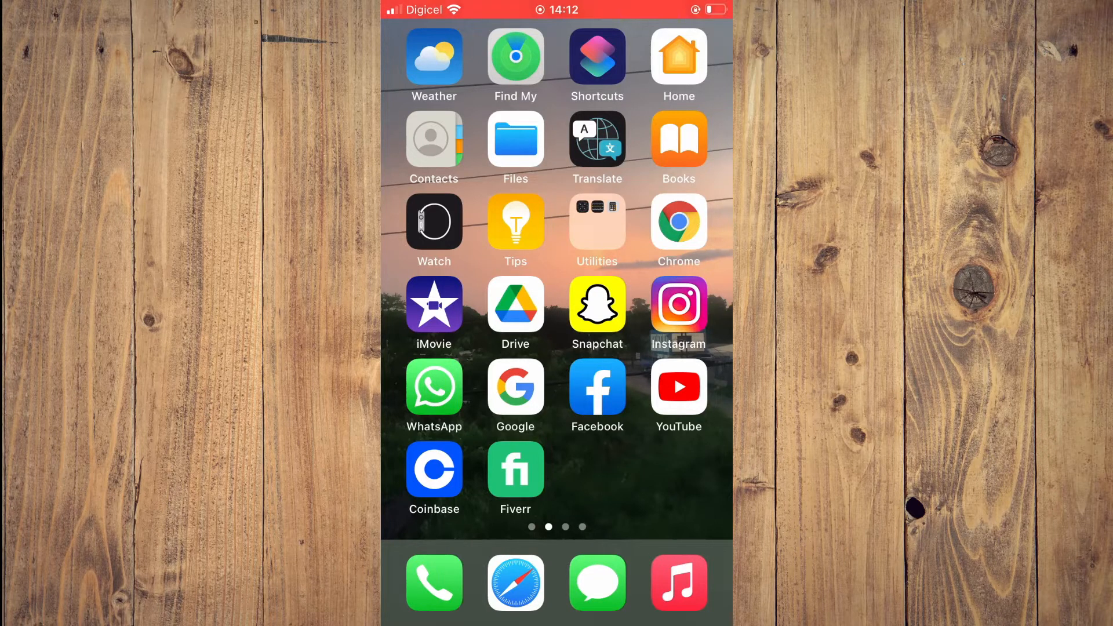
Launch the Facebook app and bring up its Menu page with shortcuts
left_click(596, 395)
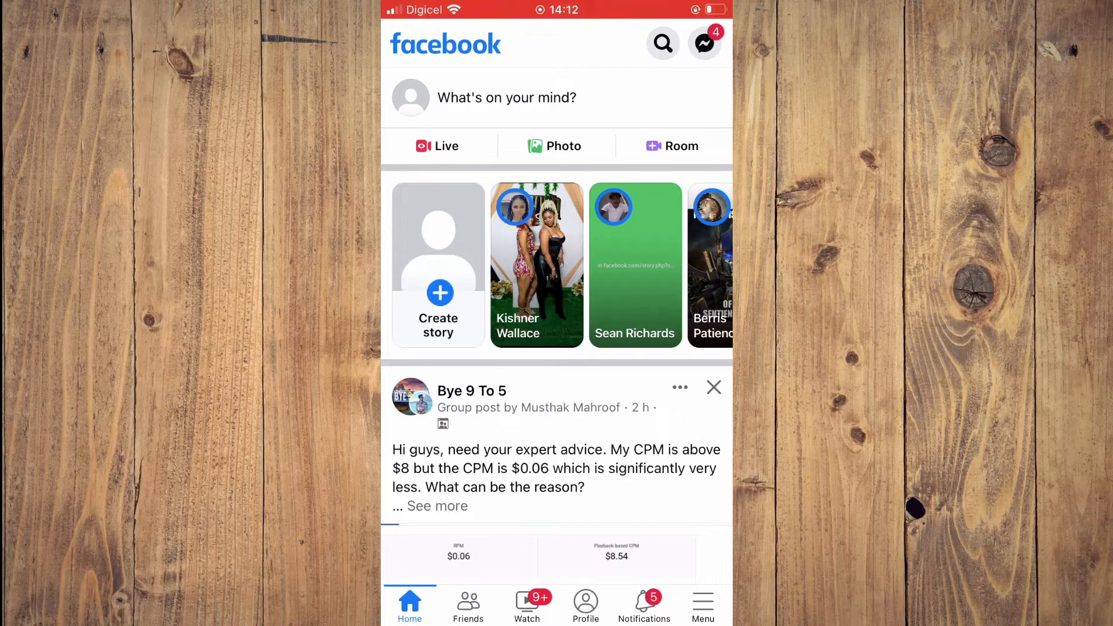
left_click(702, 604)
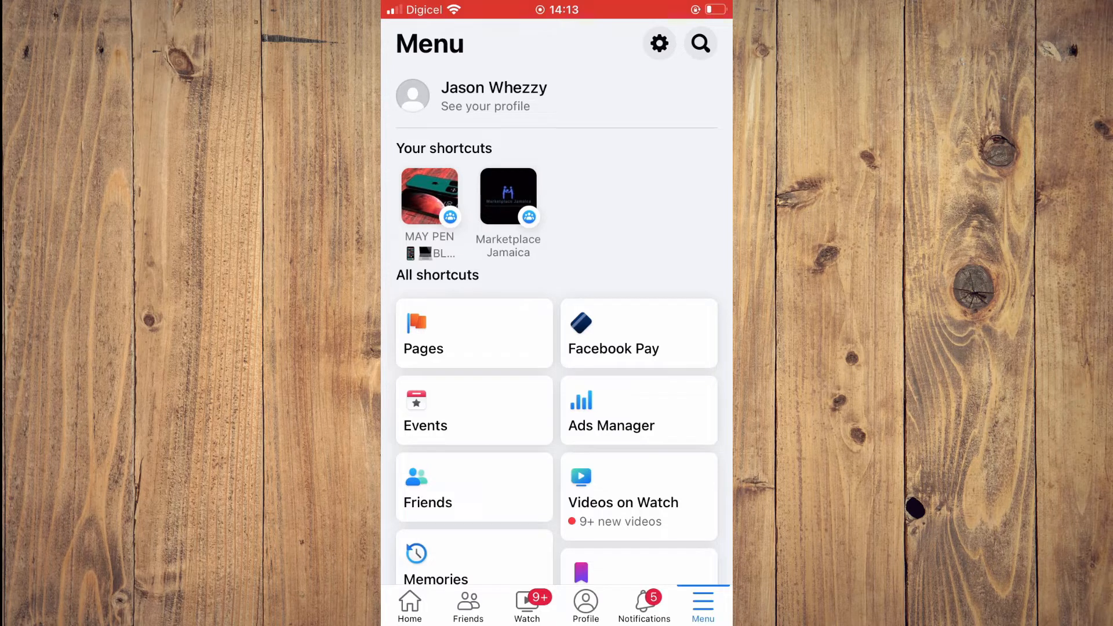
Open Settings & privacy and scroll down to the Audience and visibility options
left_click(658, 43)
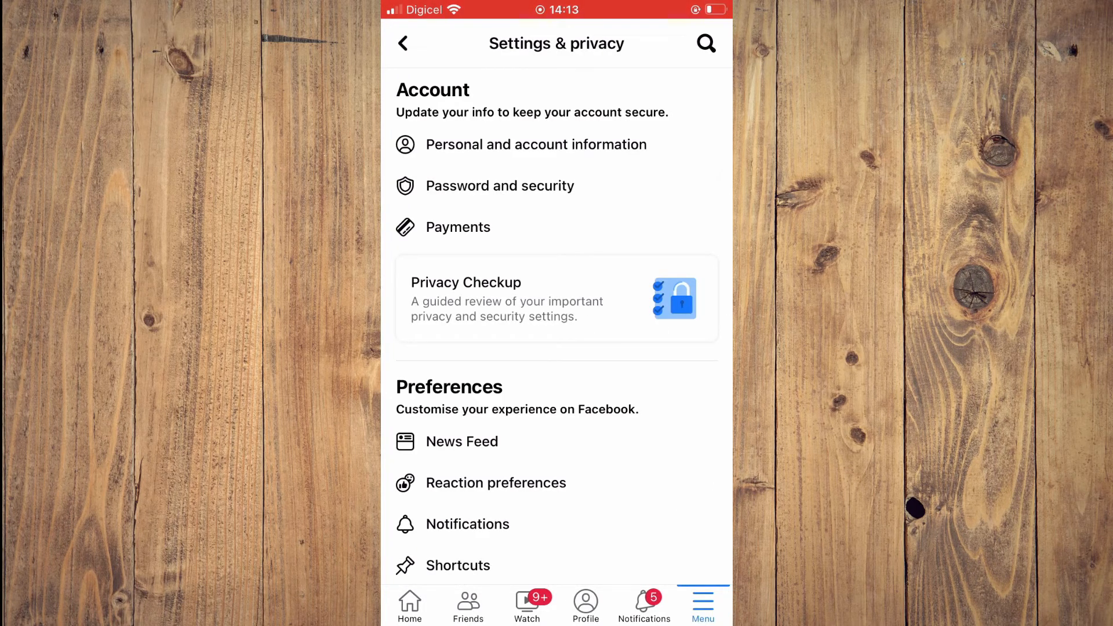
scroll("down", 3)
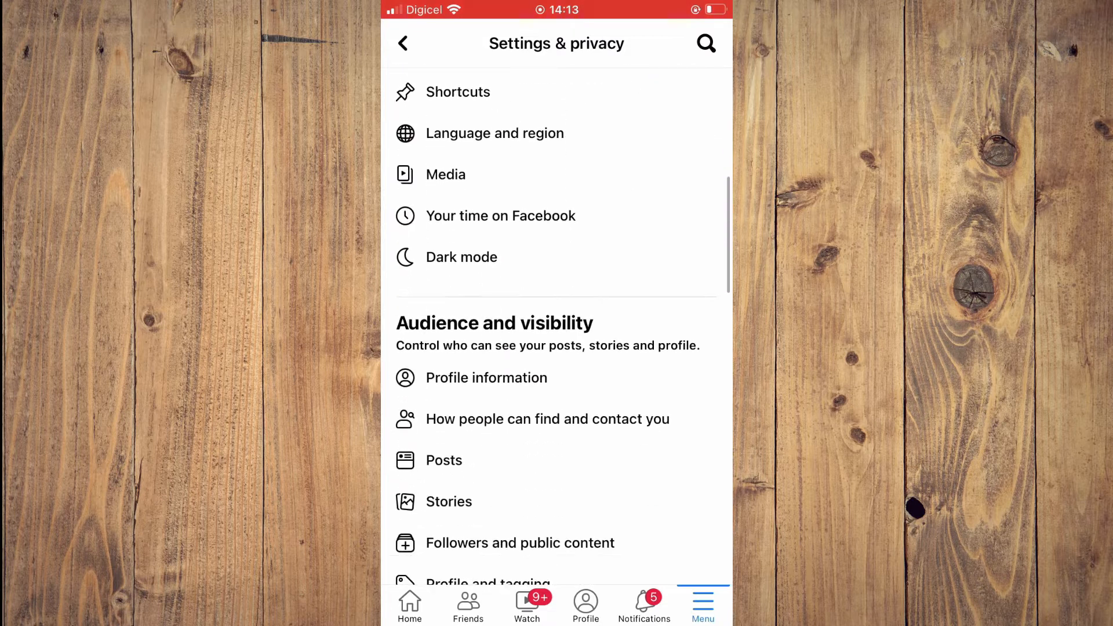
scroll("down", 3)
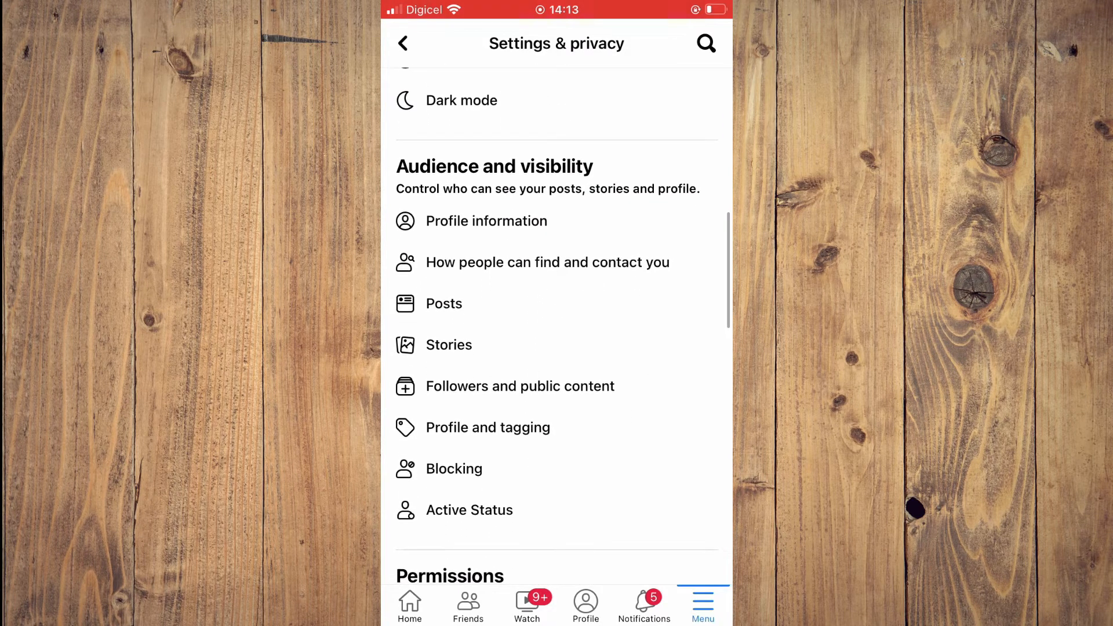
Set Who can follow me to Friends under Followers and public content, then go back
left_click(519, 386)
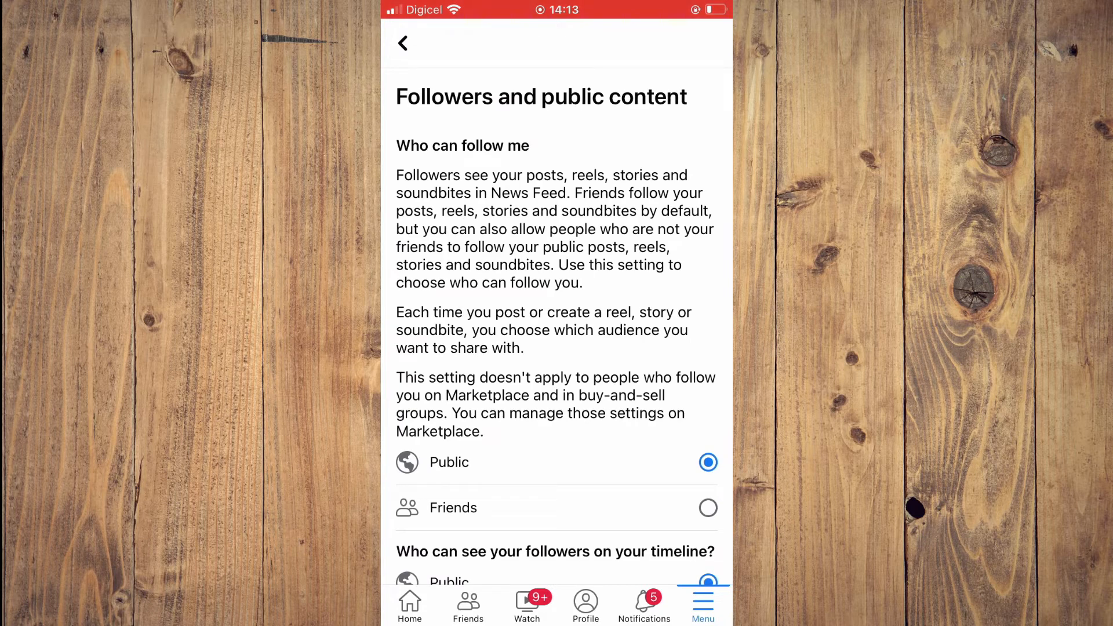
scroll("down", 3)
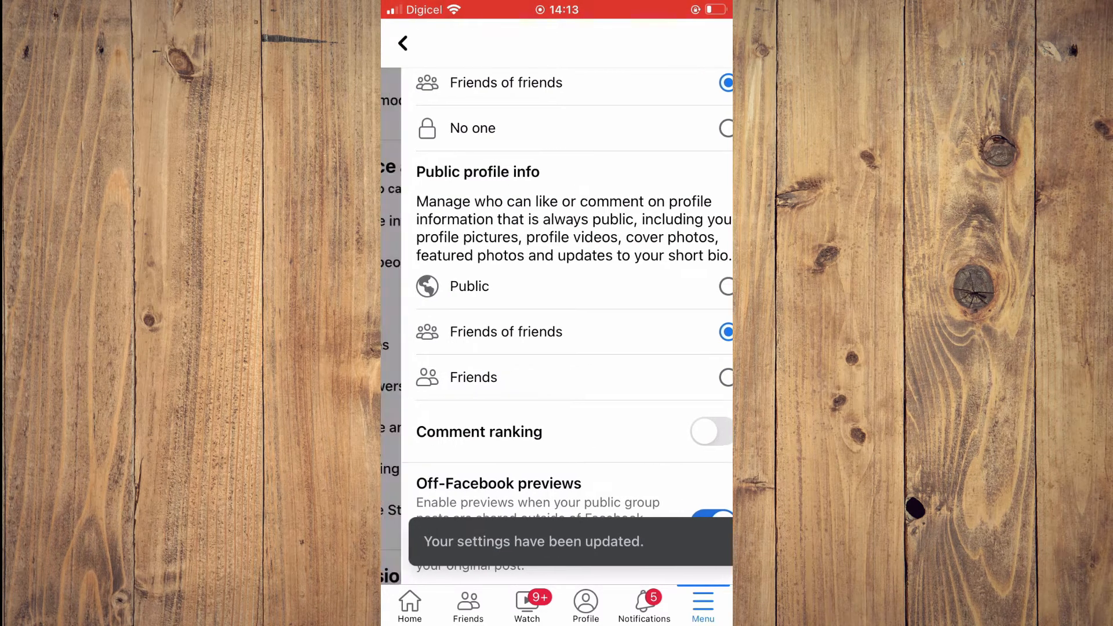
left_click(402, 43)
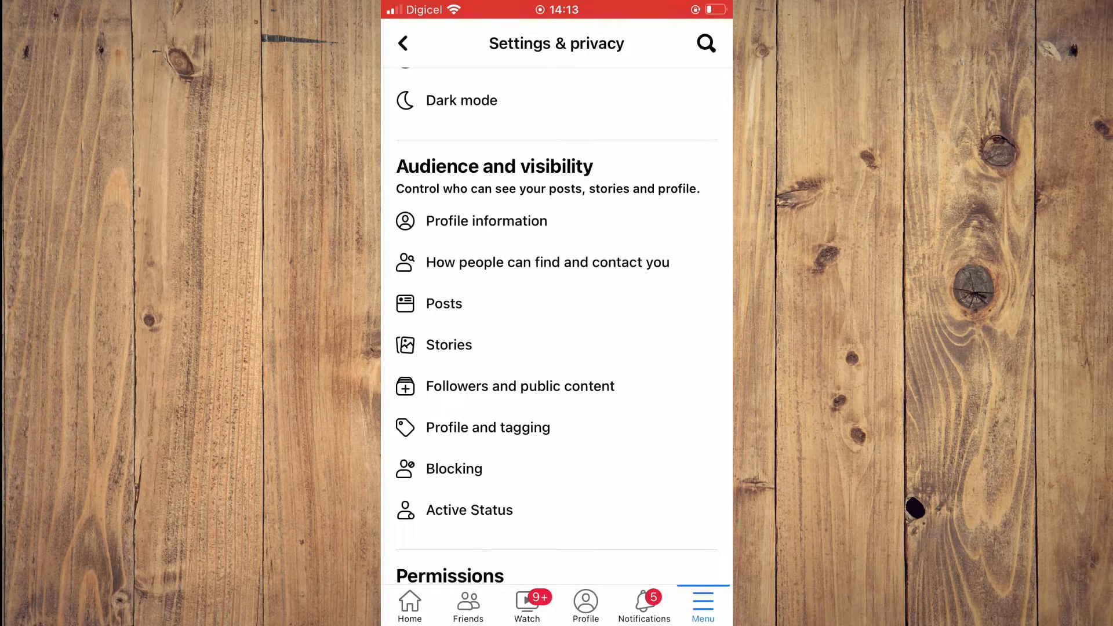
Limit friend requests to Friends of friends, then open your own profile page
left_click(546, 262)
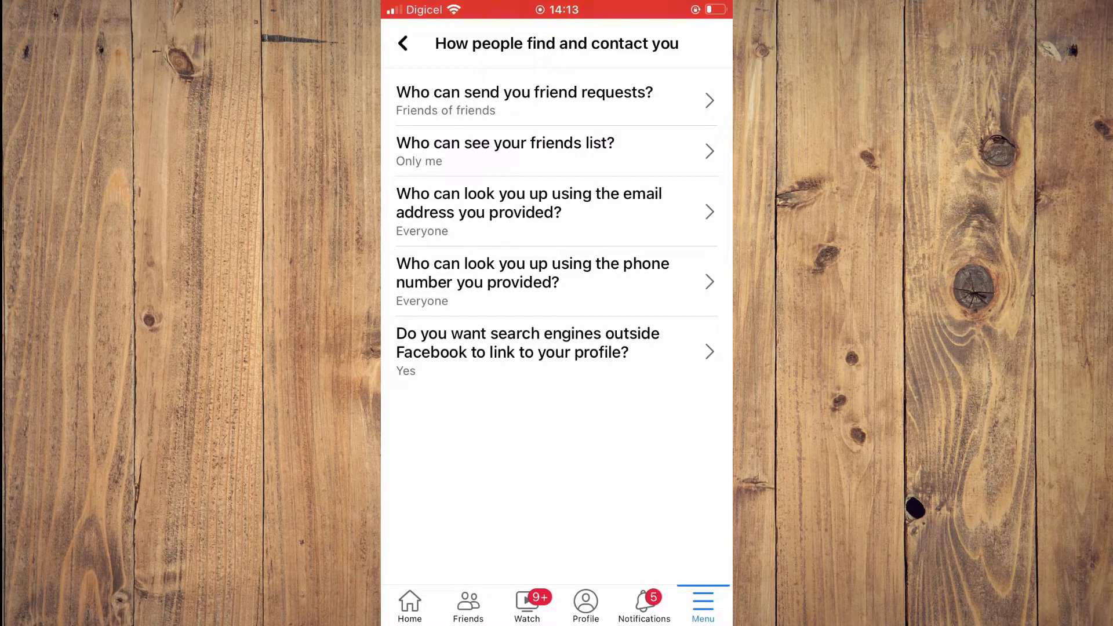
left_click(523, 100)
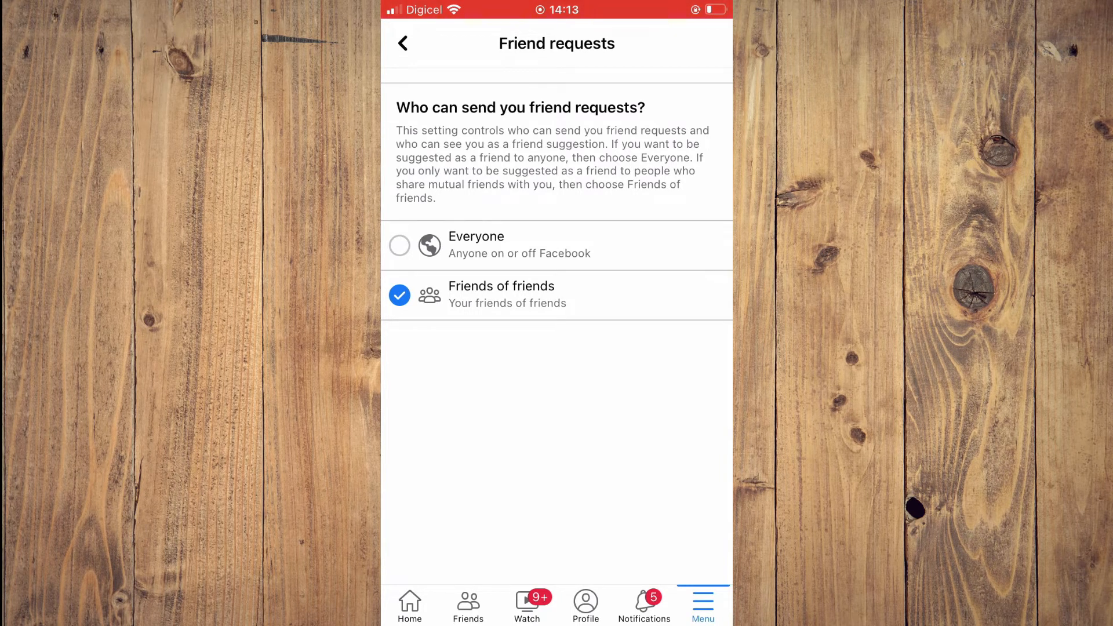
left_click(402, 44)
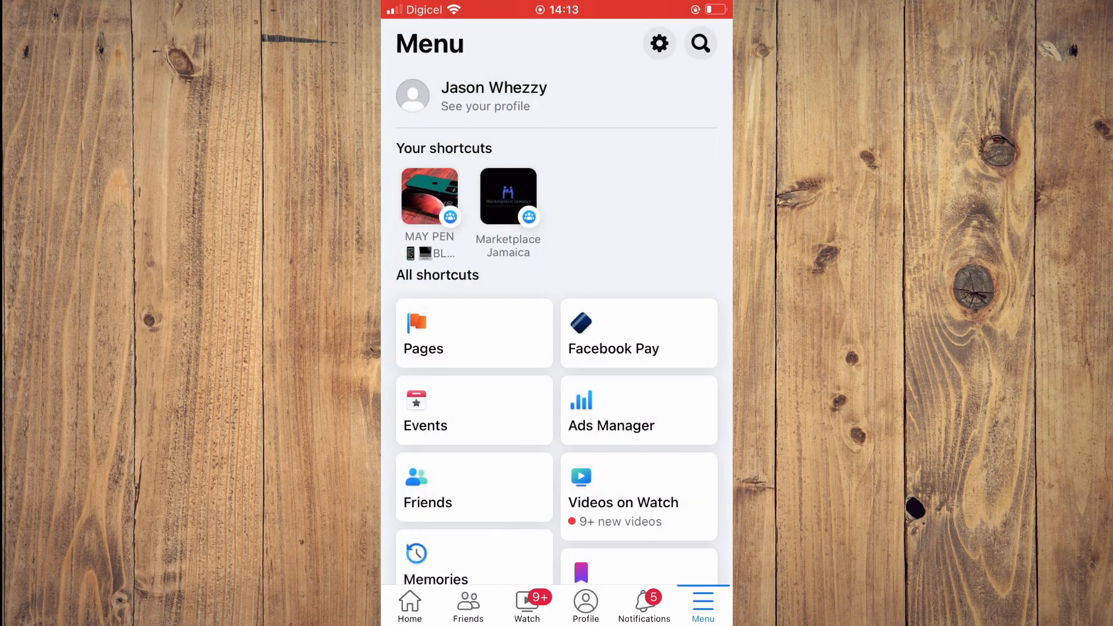
left_click(486, 96)
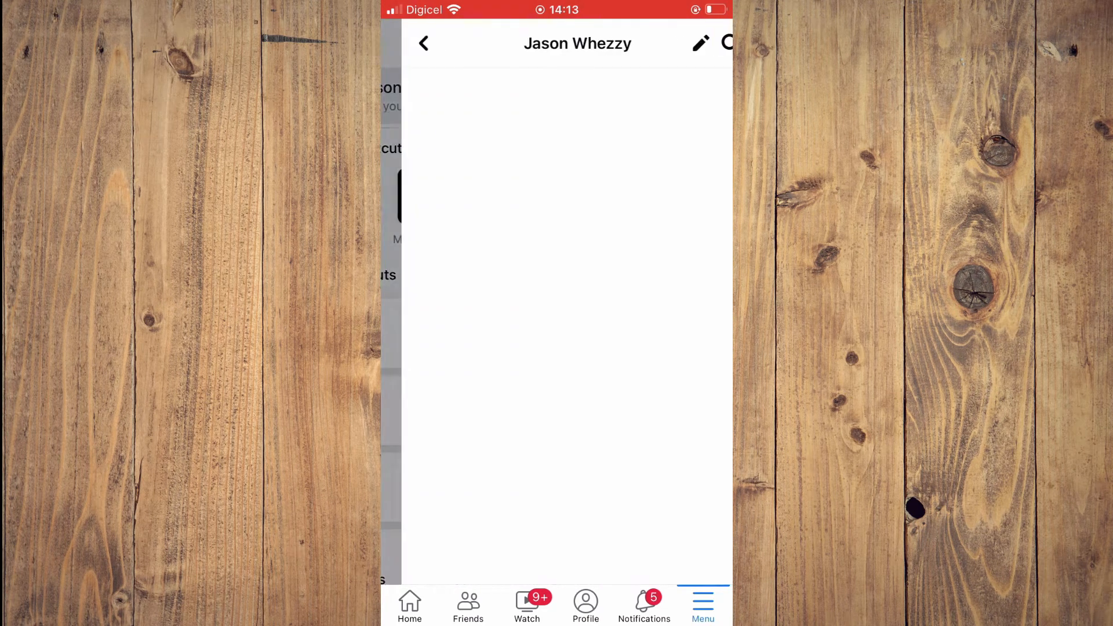